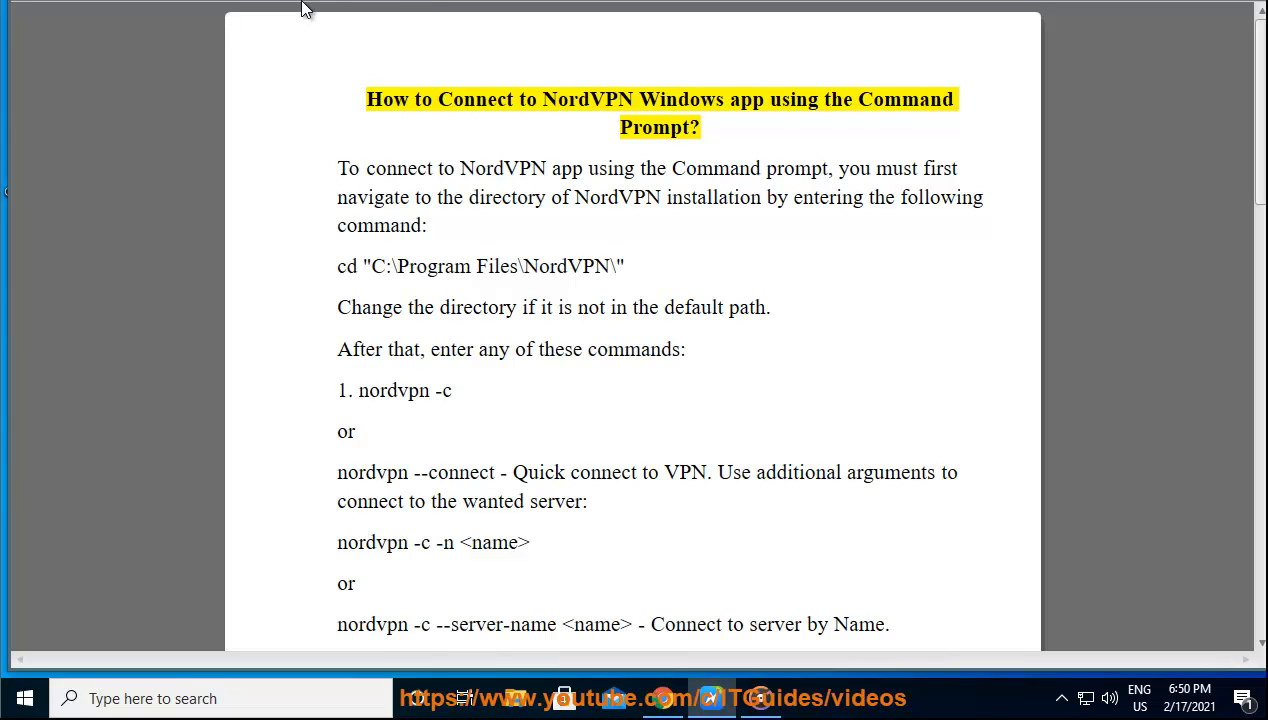
Select the directory-navigation step in the guide, then launch Command Prompt as administrator and approve UAC.
double_click(837, 99)
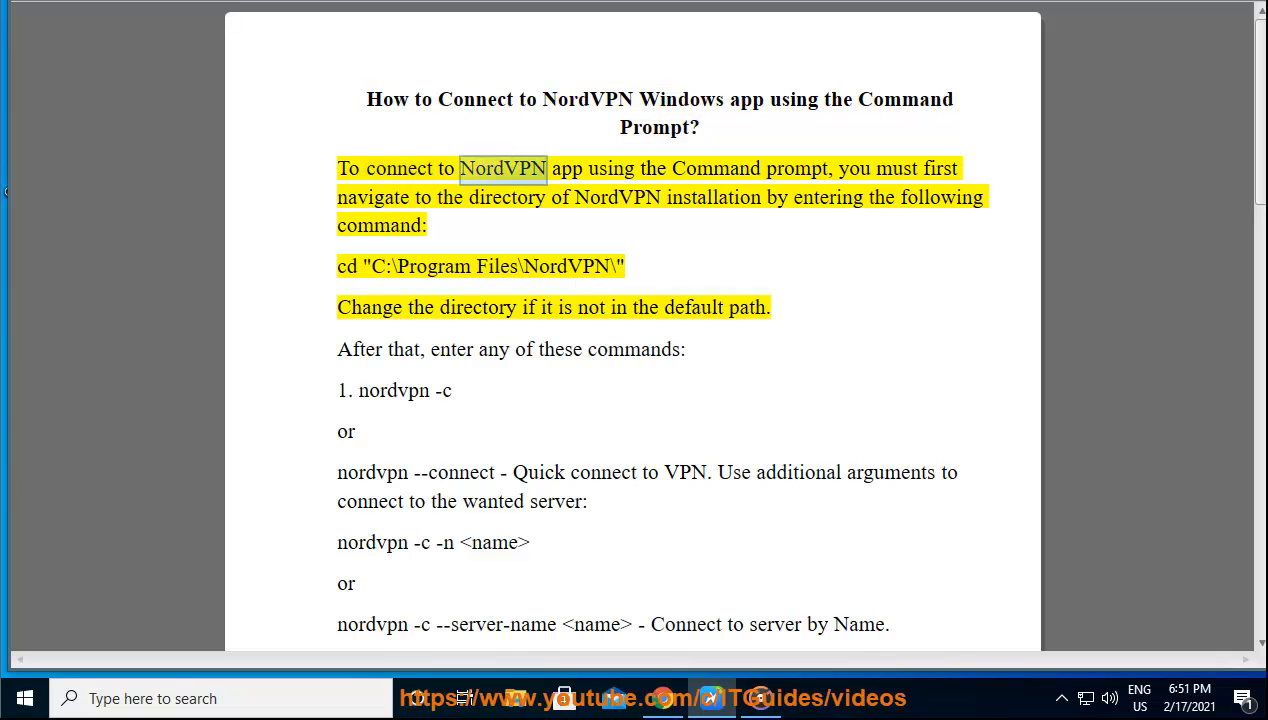
double_click(796, 168)
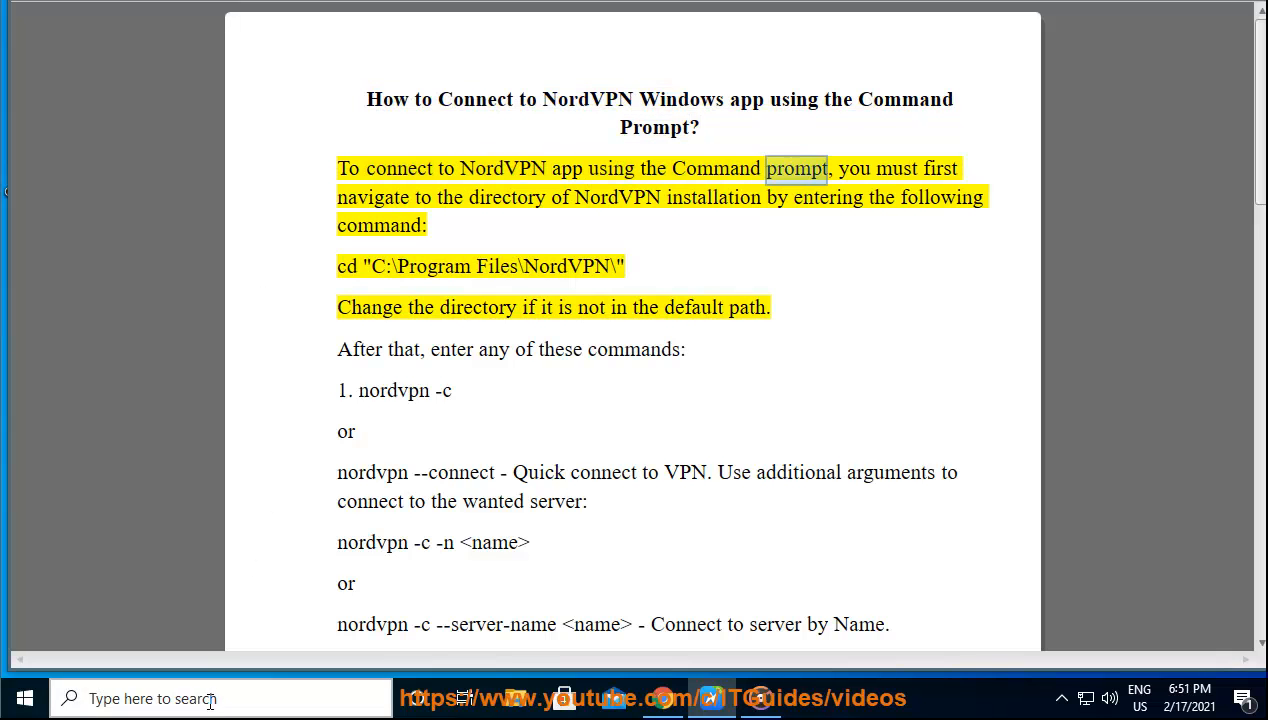
text(c)
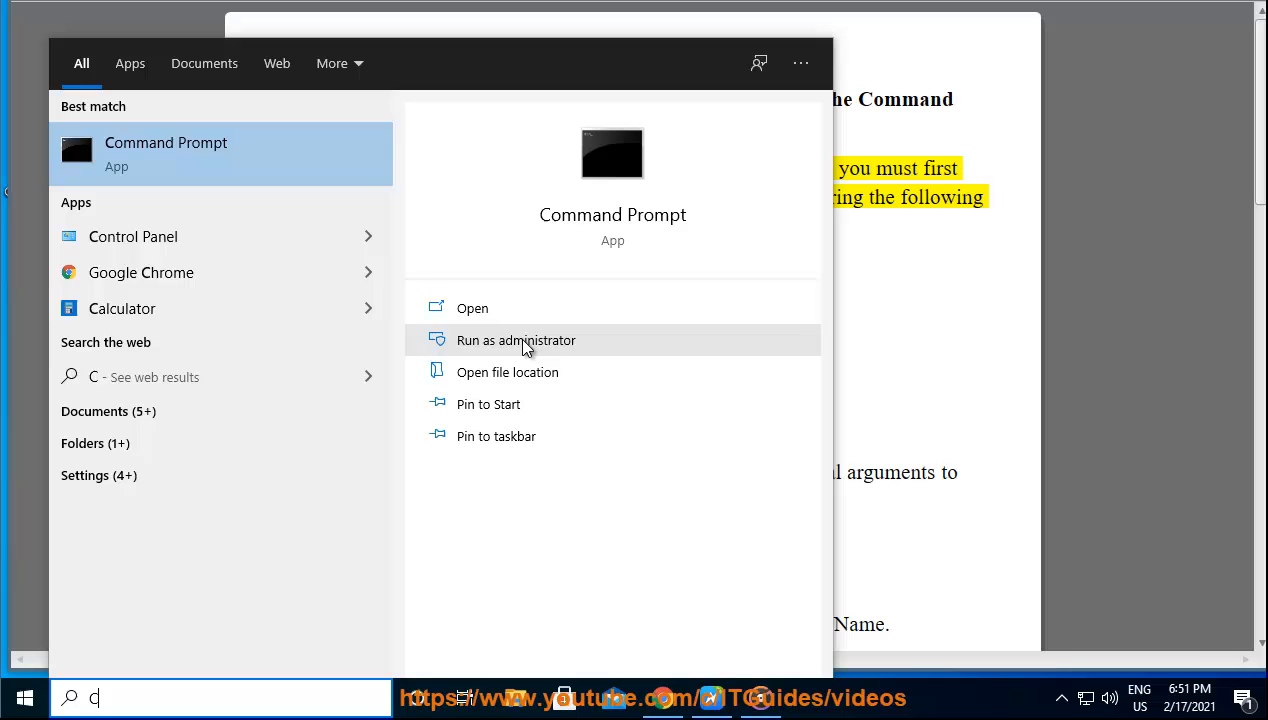
click(516, 340)
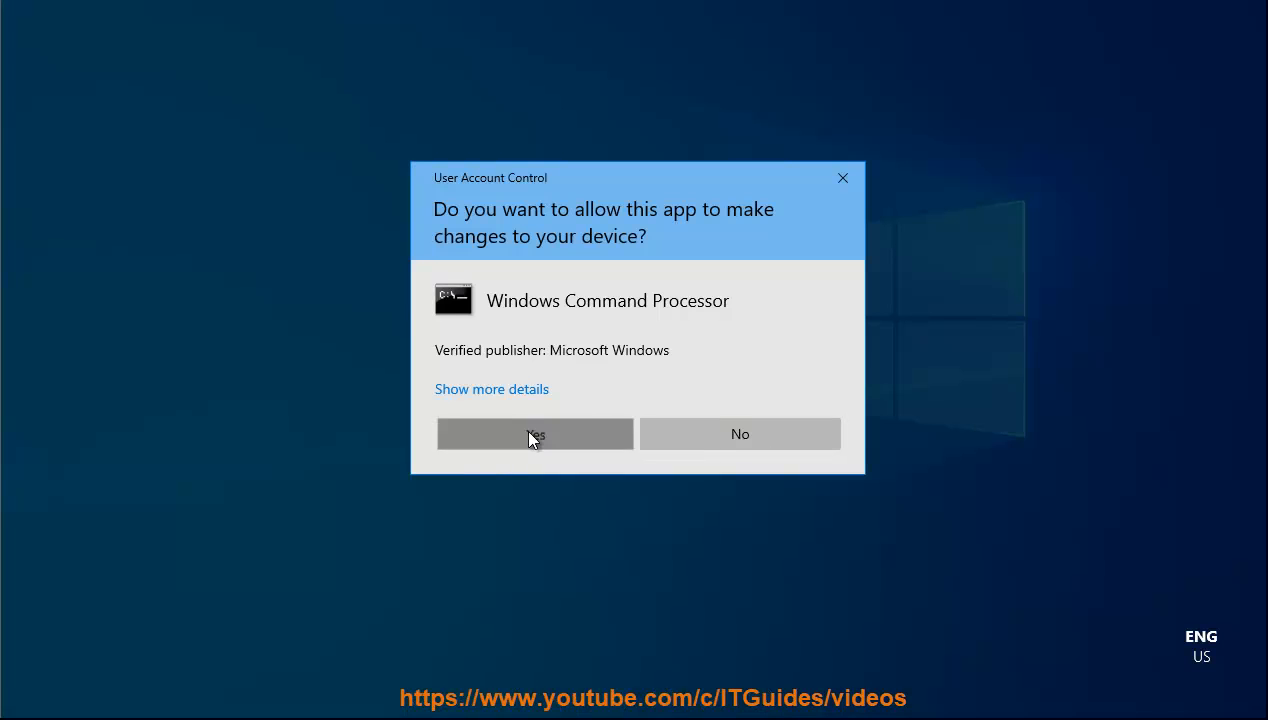
click(534, 433)
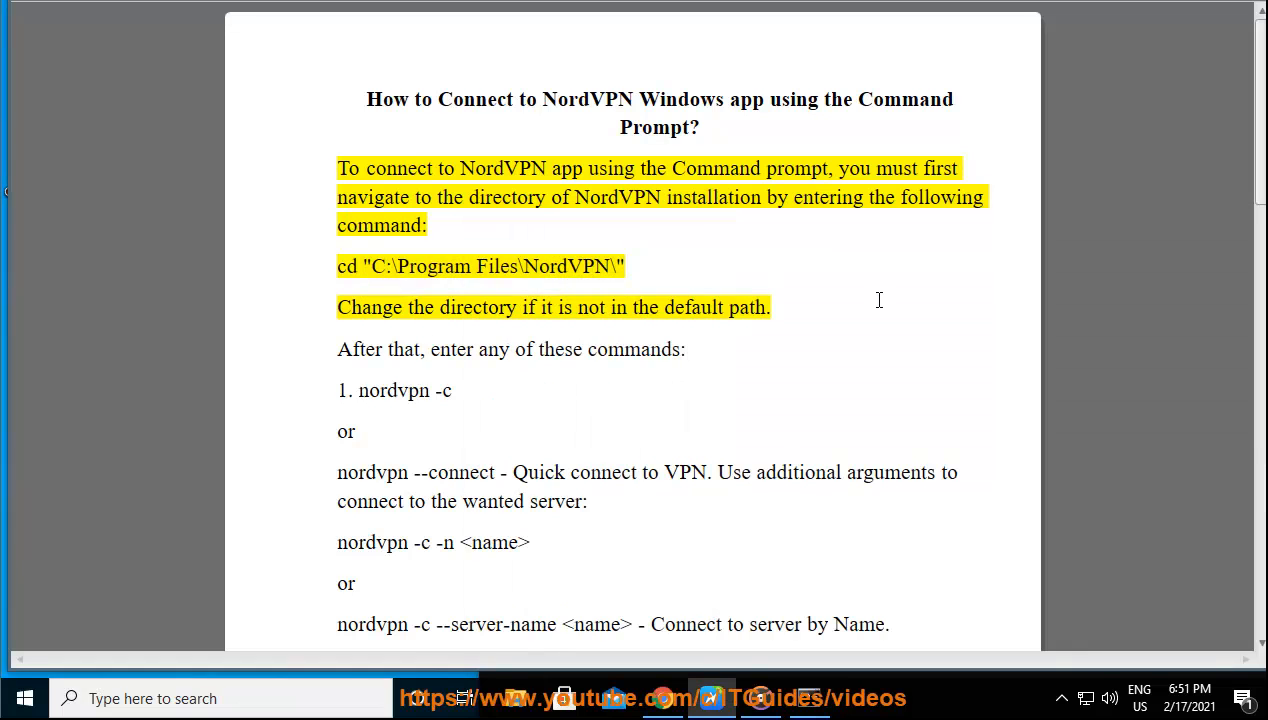
double_click(592, 307)
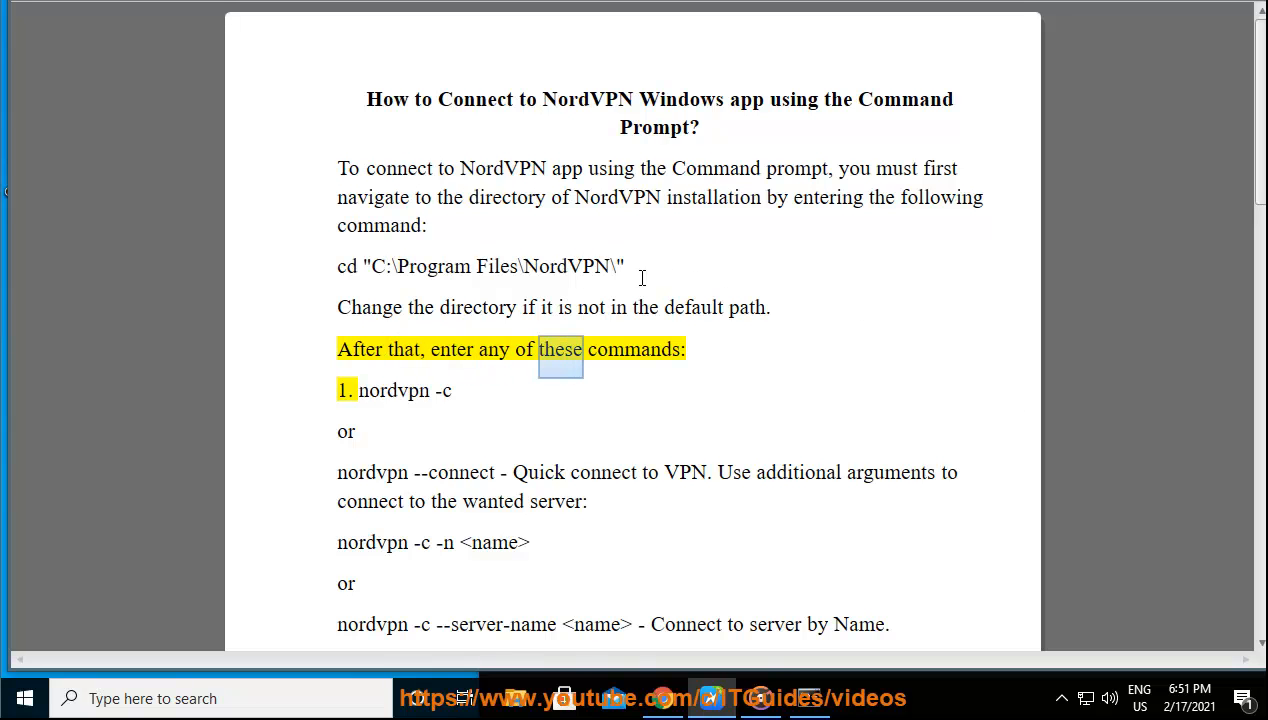
right_click(480, 266)
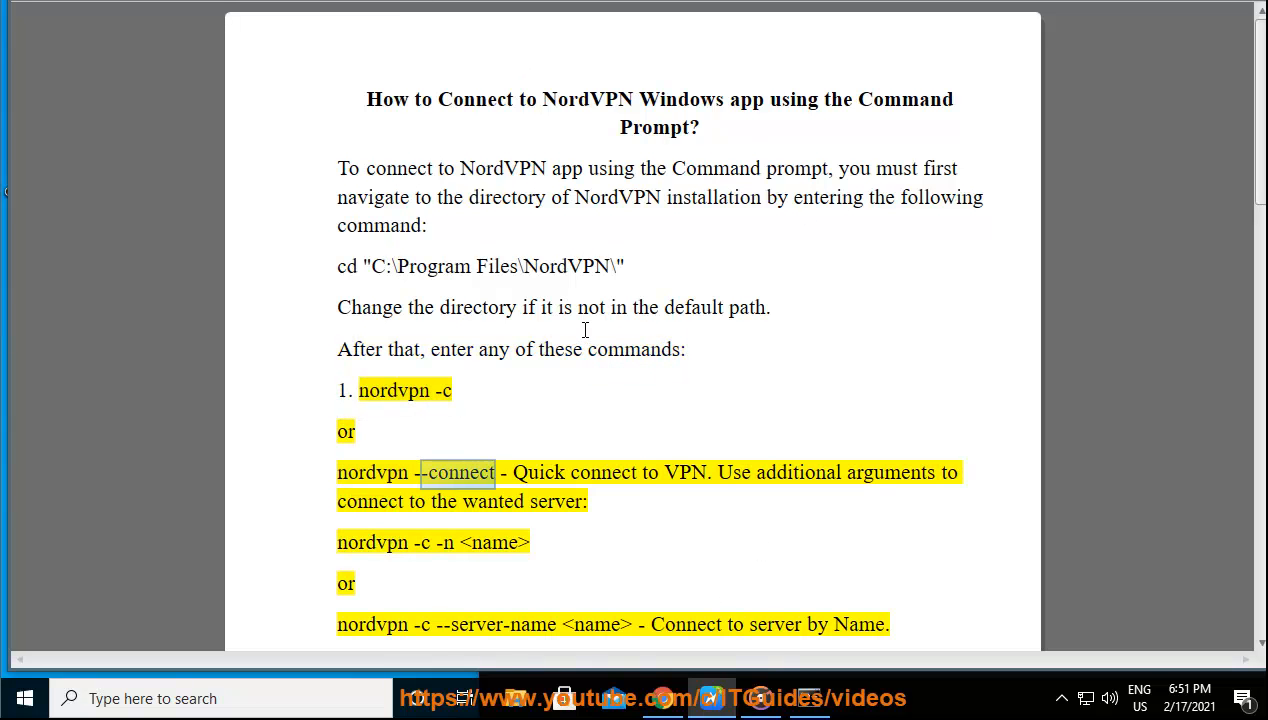
double_click(685, 472)
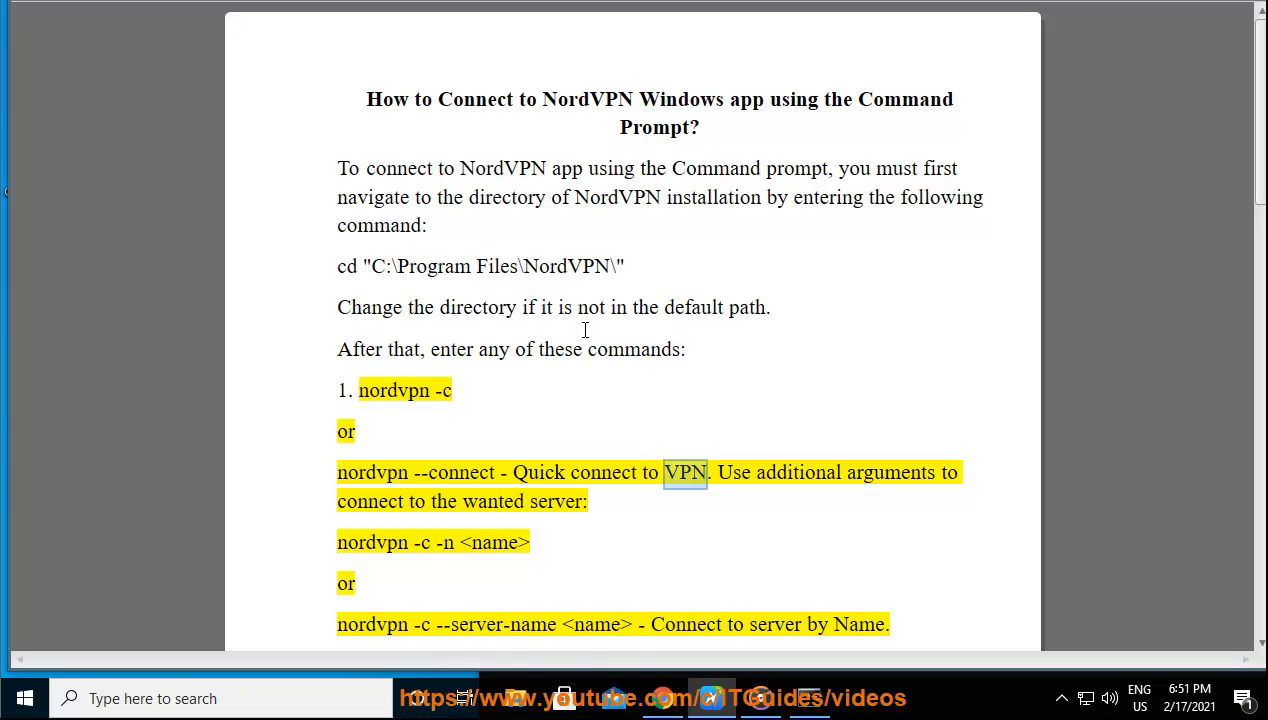
double_click(493, 501)
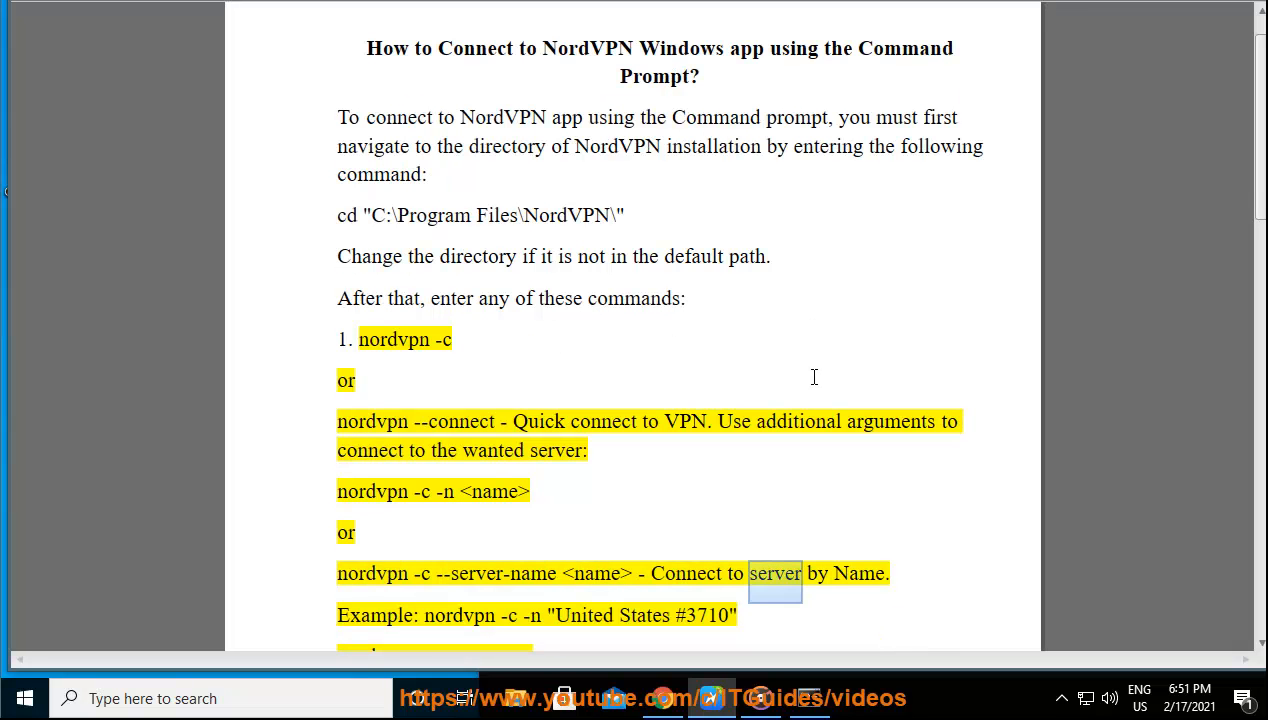
double_click(374, 615)
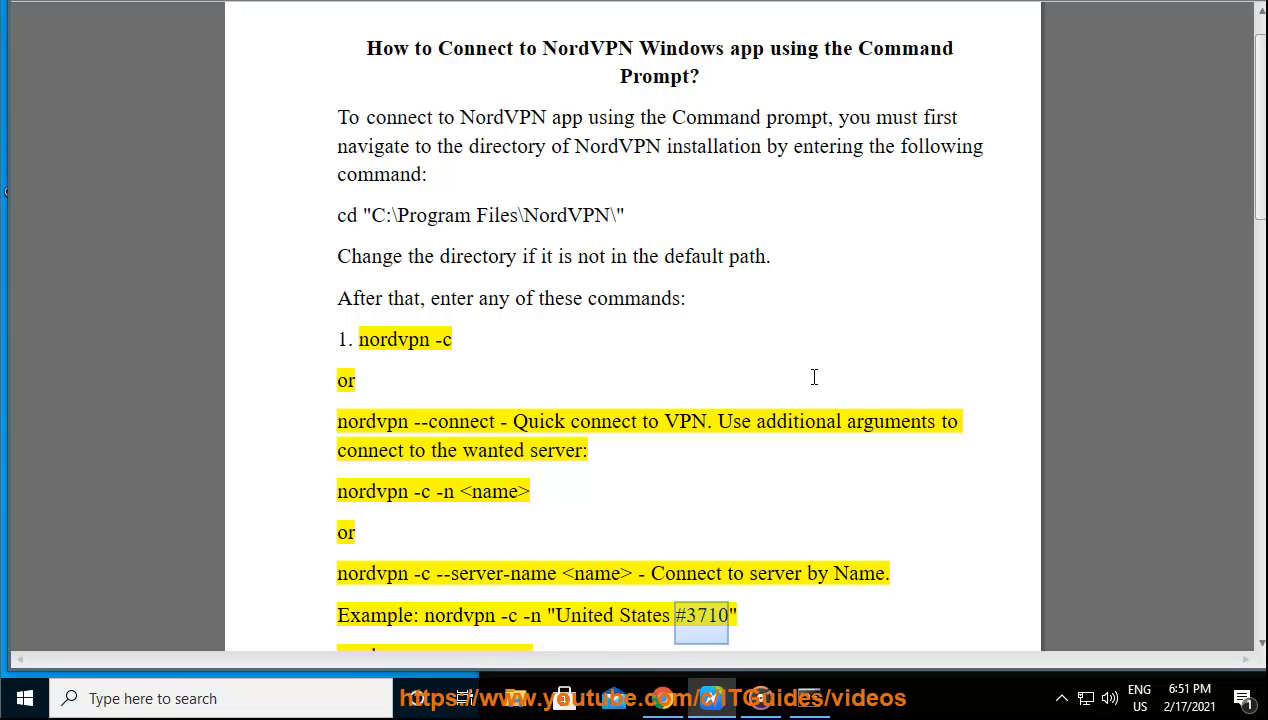
scroll(down, 3)
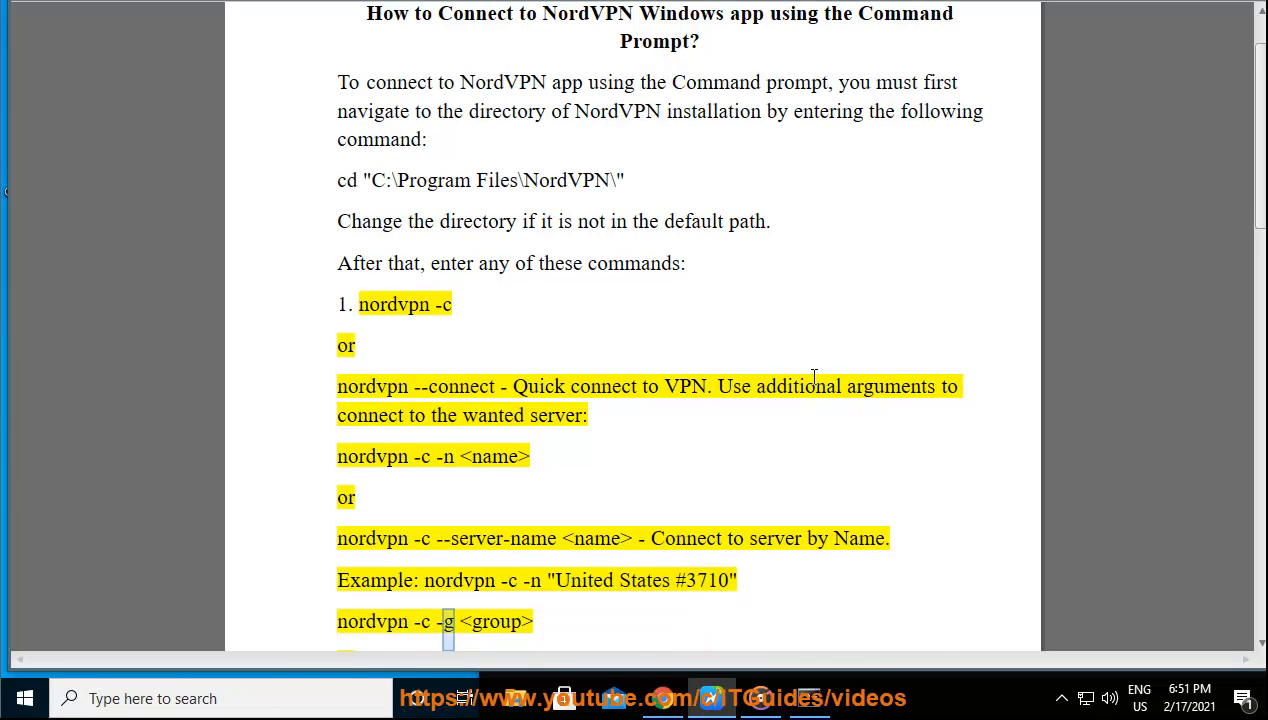
scroll(down, 3)
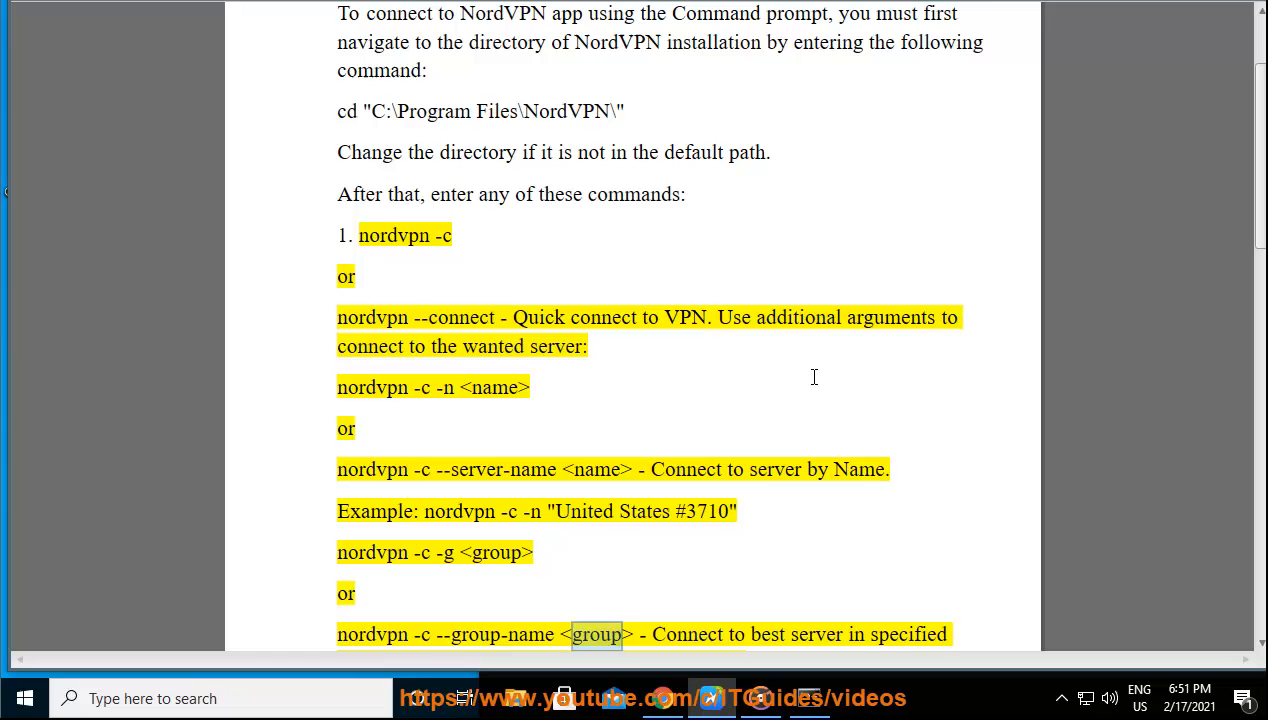
scroll(down, 3)
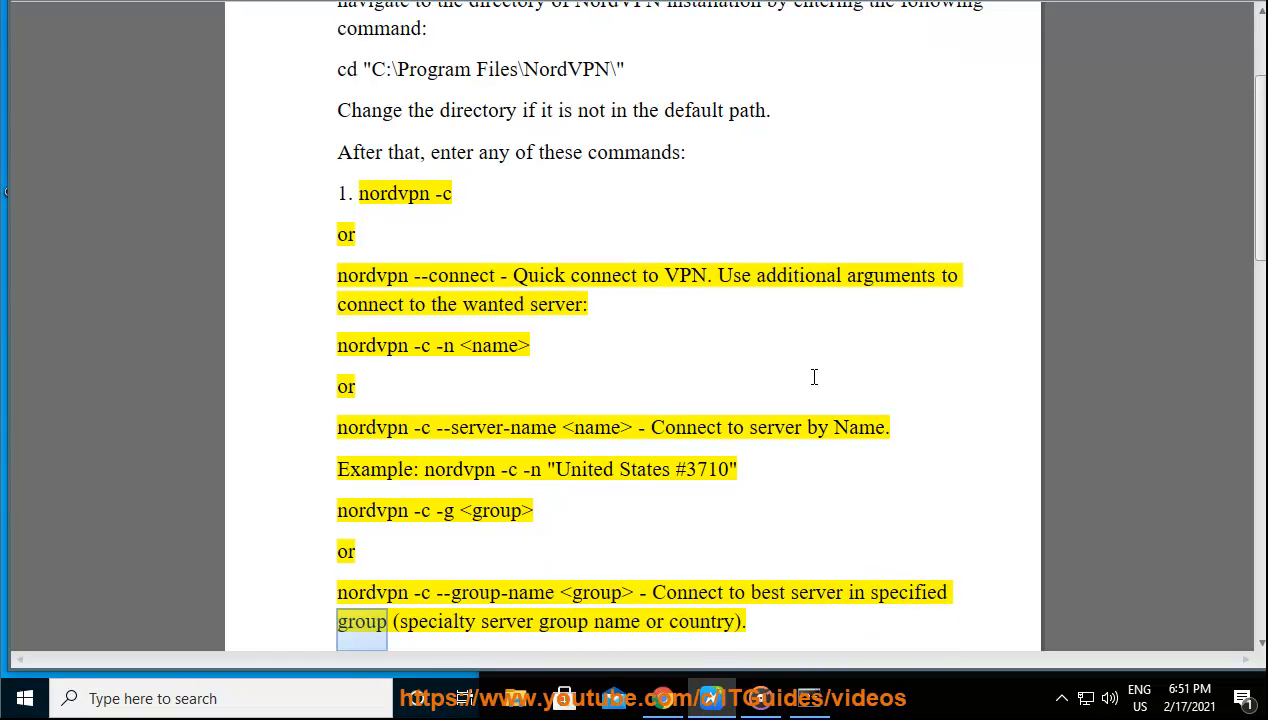
double_click(703, 621)
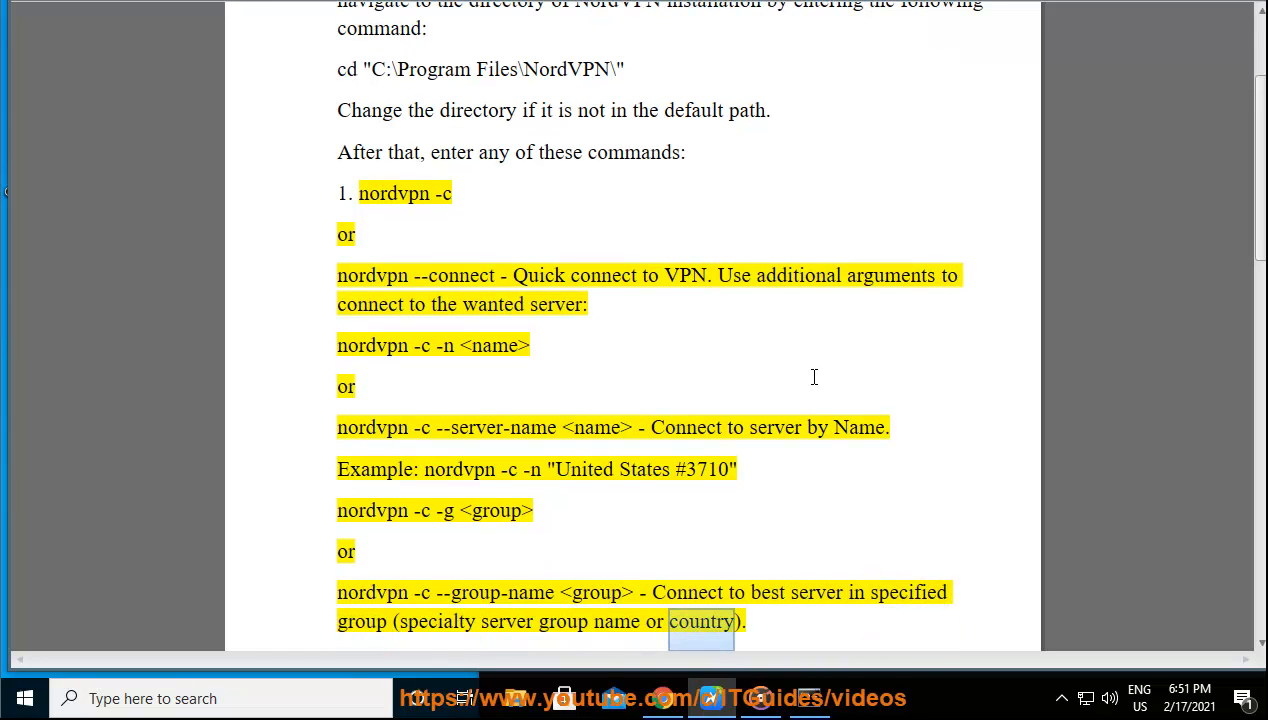
scroll(down, 3)
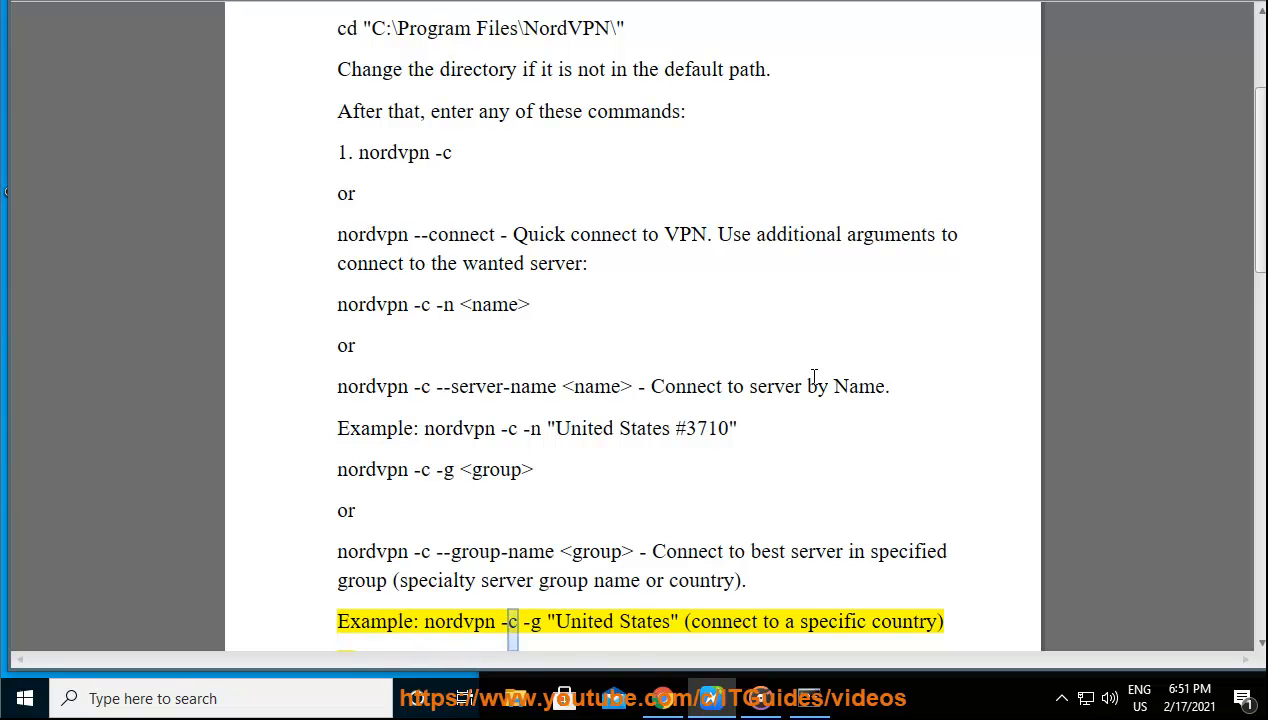
double_click(832, 621)
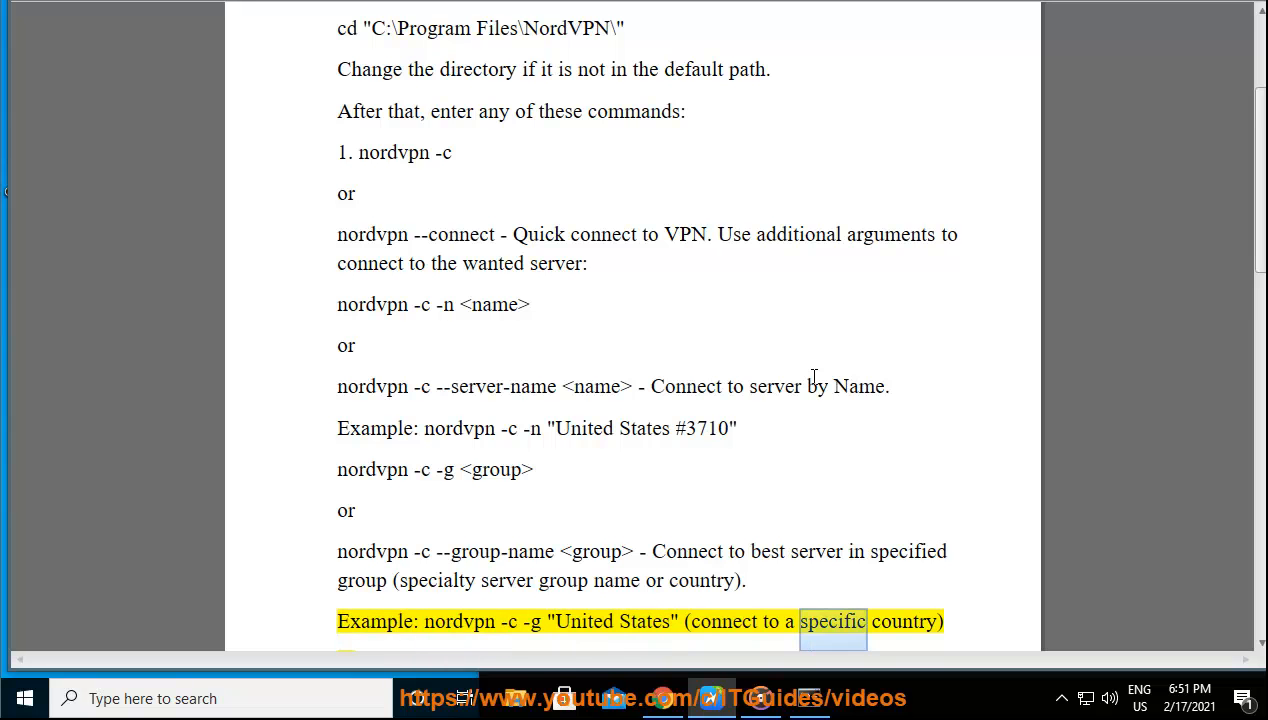
scroll(down, 3)
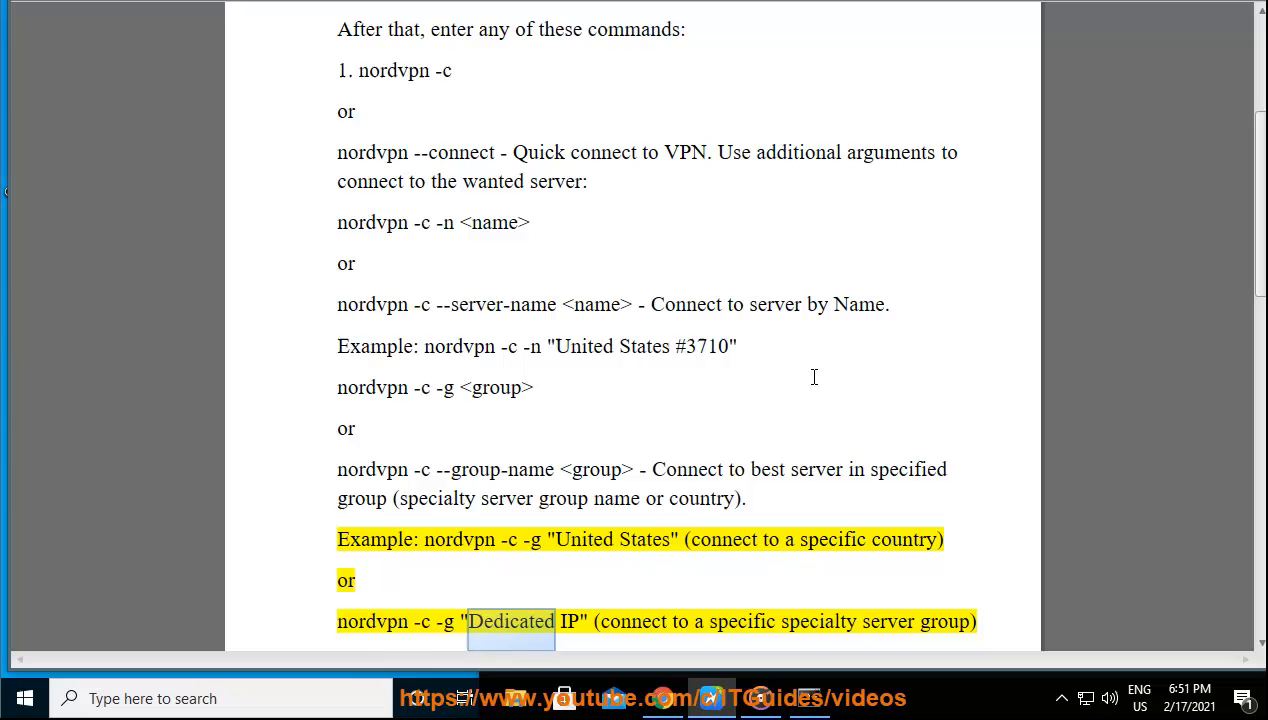
double_click(818, 621)
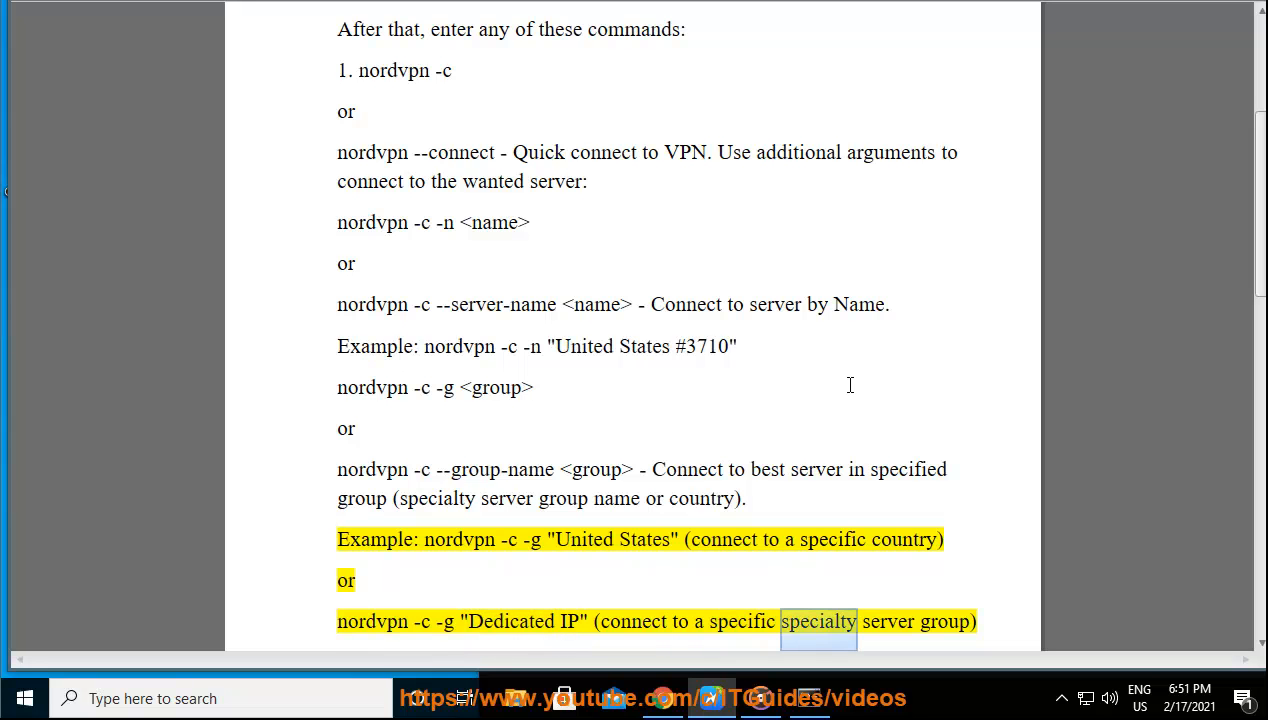
scroll(down, 3)
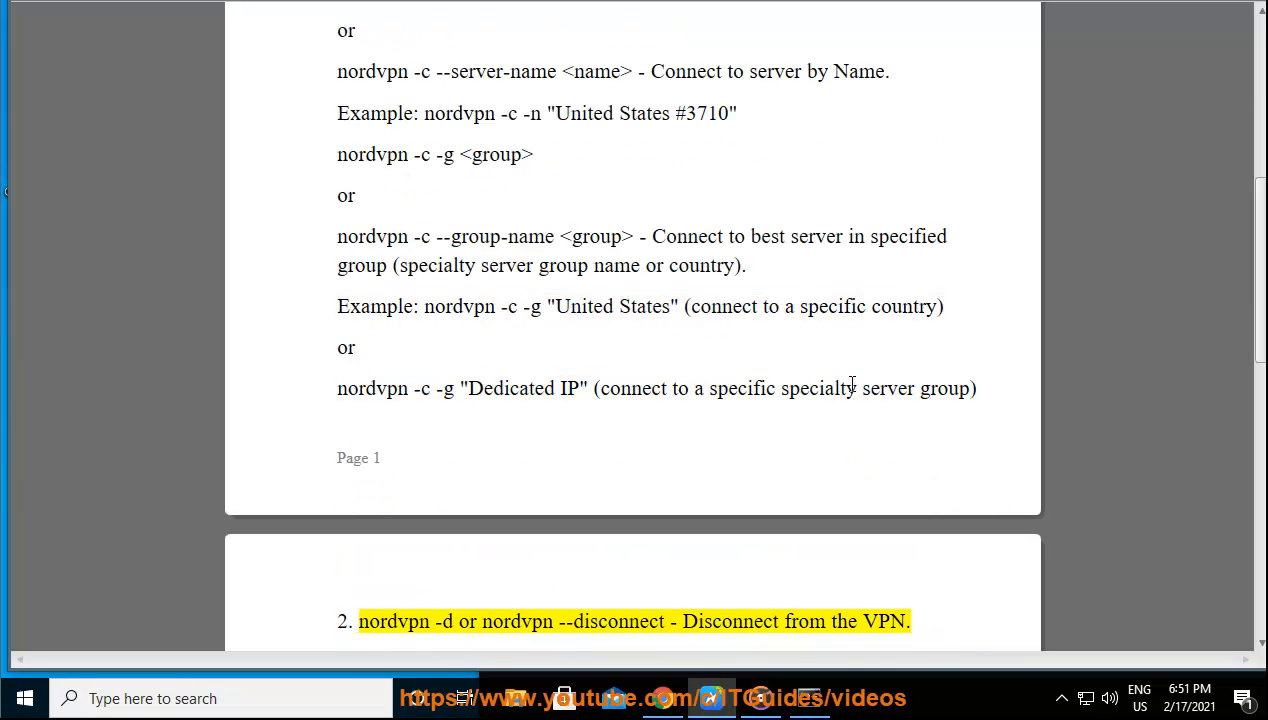
double_click(730, 621)
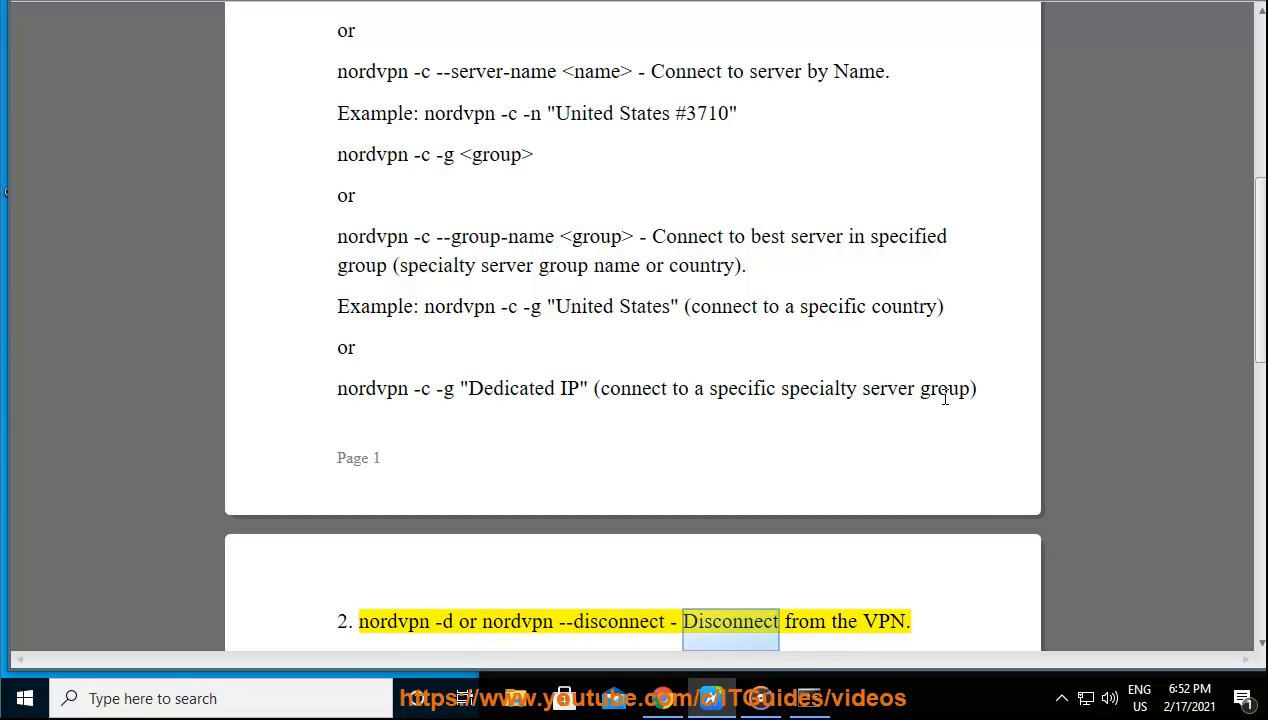